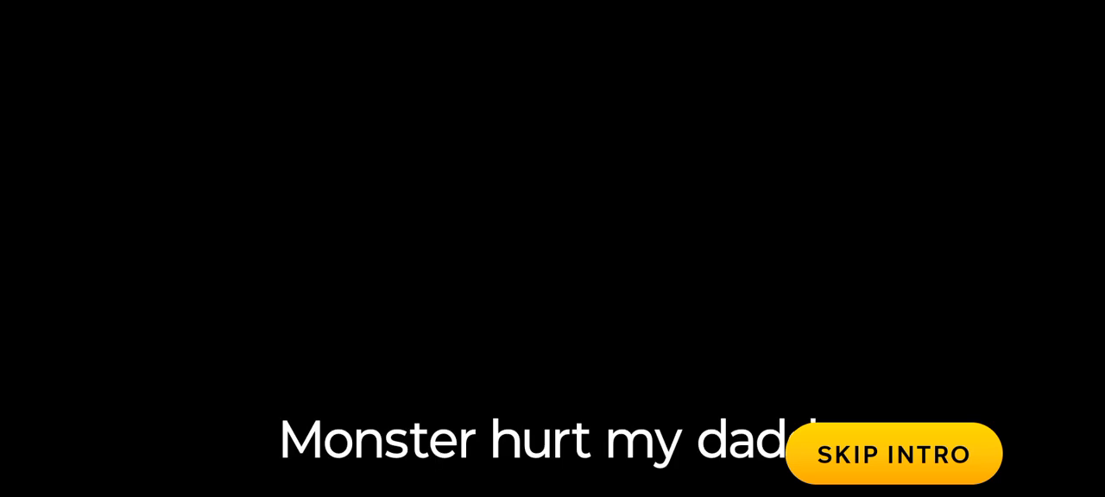
Skip the intro cinematic, ending it on a black screen after the final caption
left_click(895, 453)
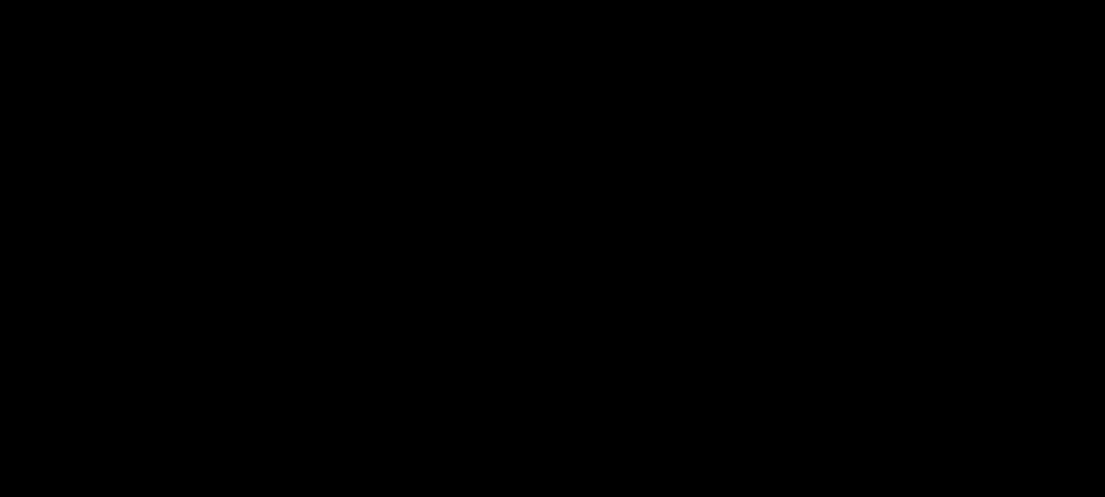